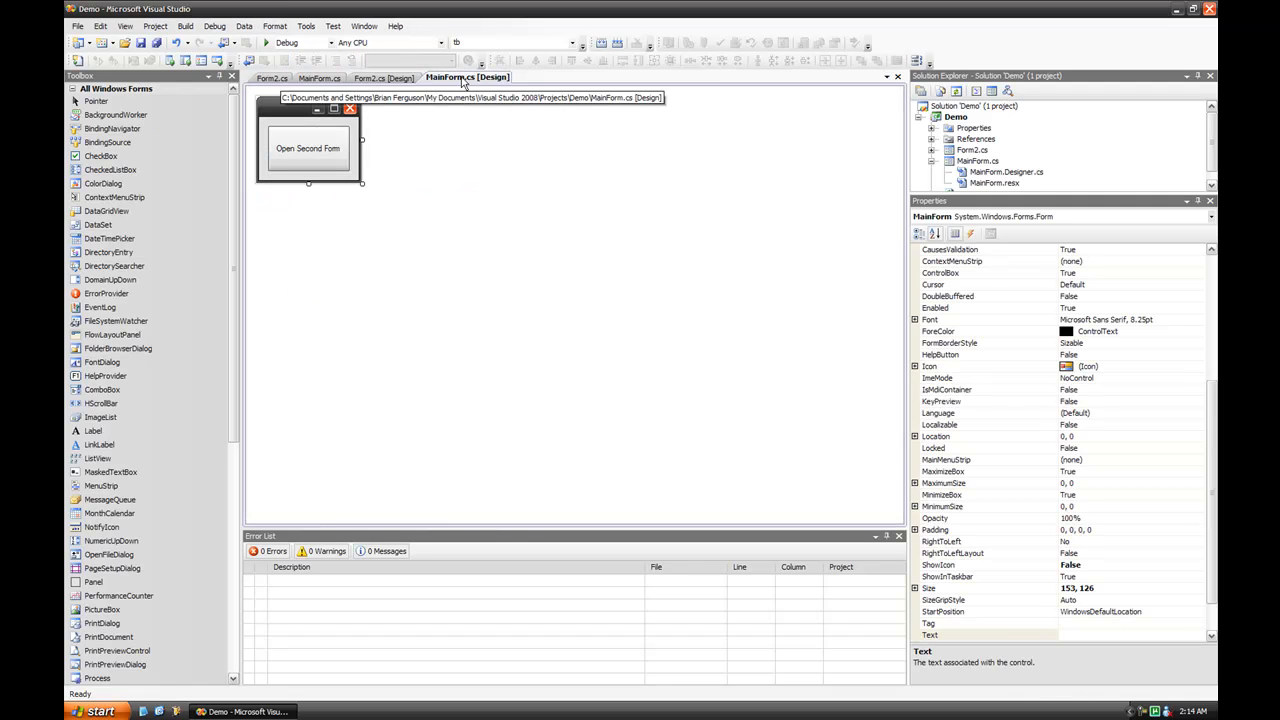
Switch the designer to the Form2.cs [Design] tab to show the blank Form2
click(384, 77)
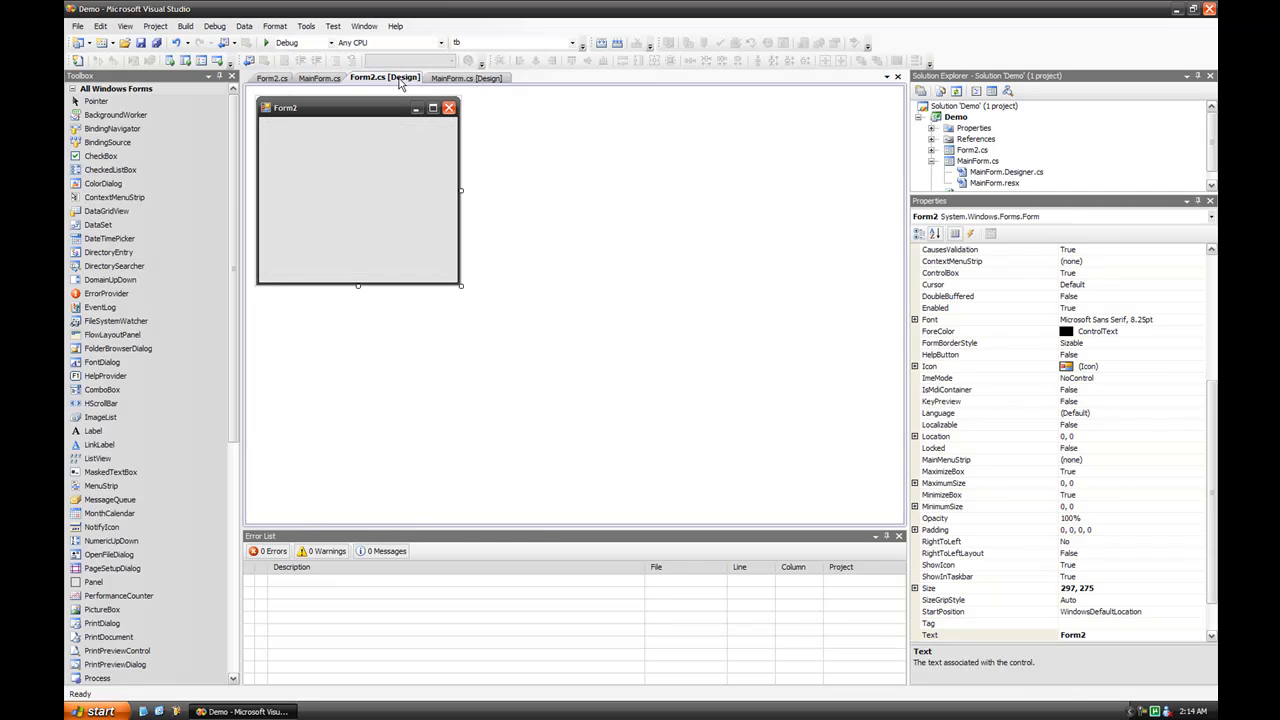
mouse_move(377, 165)
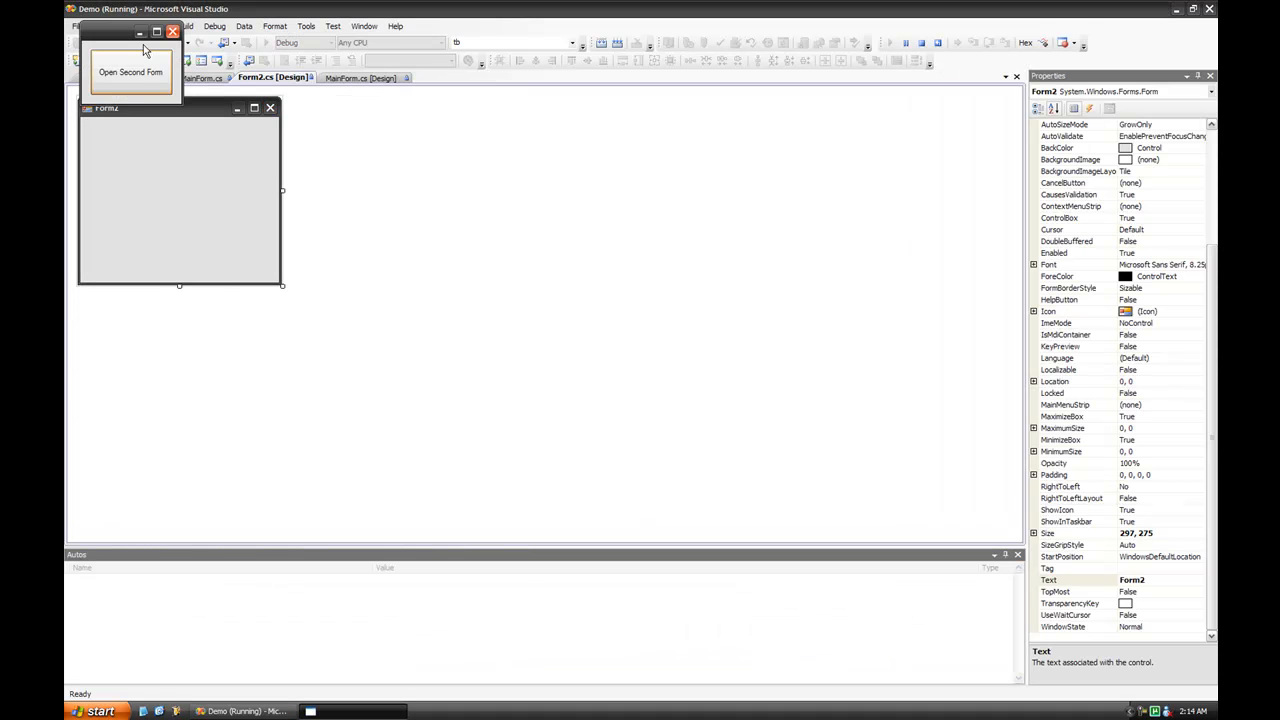
mouse_move(343, 303)
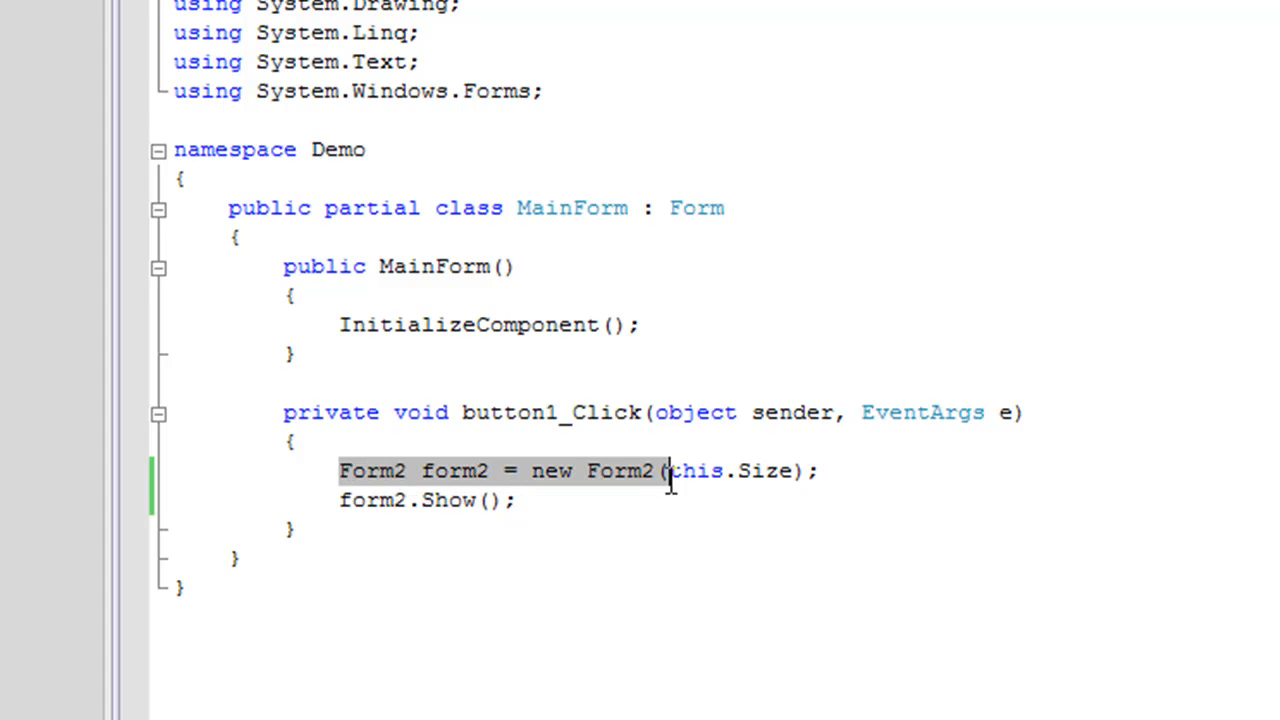
Highlight the button1_Click lines that create Form2(this.Size) and call Show()
drag(665, 471, 825, 503)
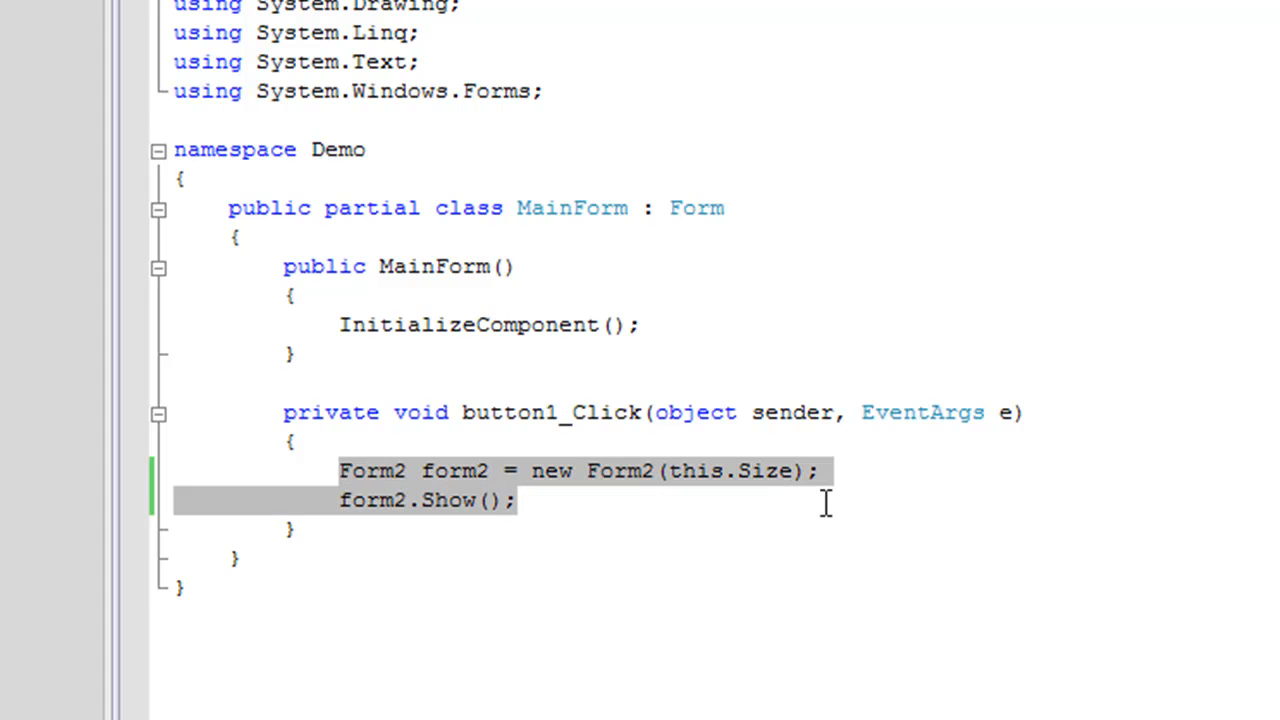
mouse_move(697, 471)
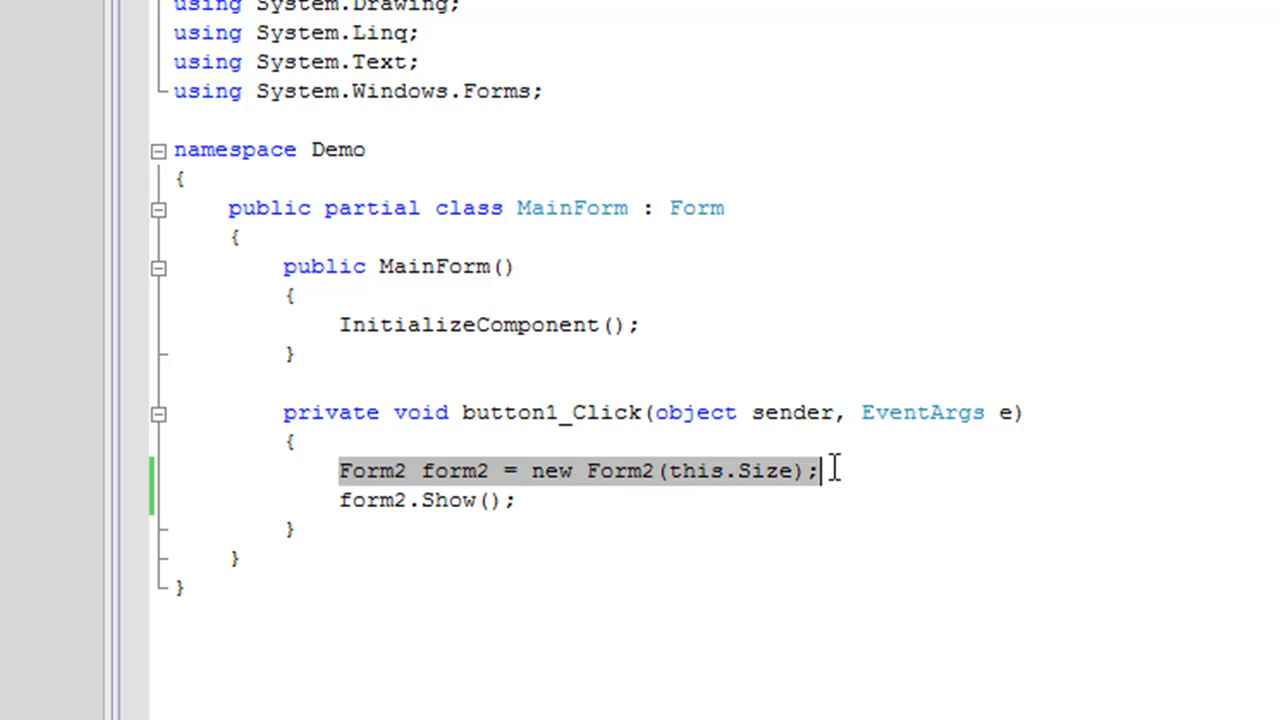
click(665, 471)
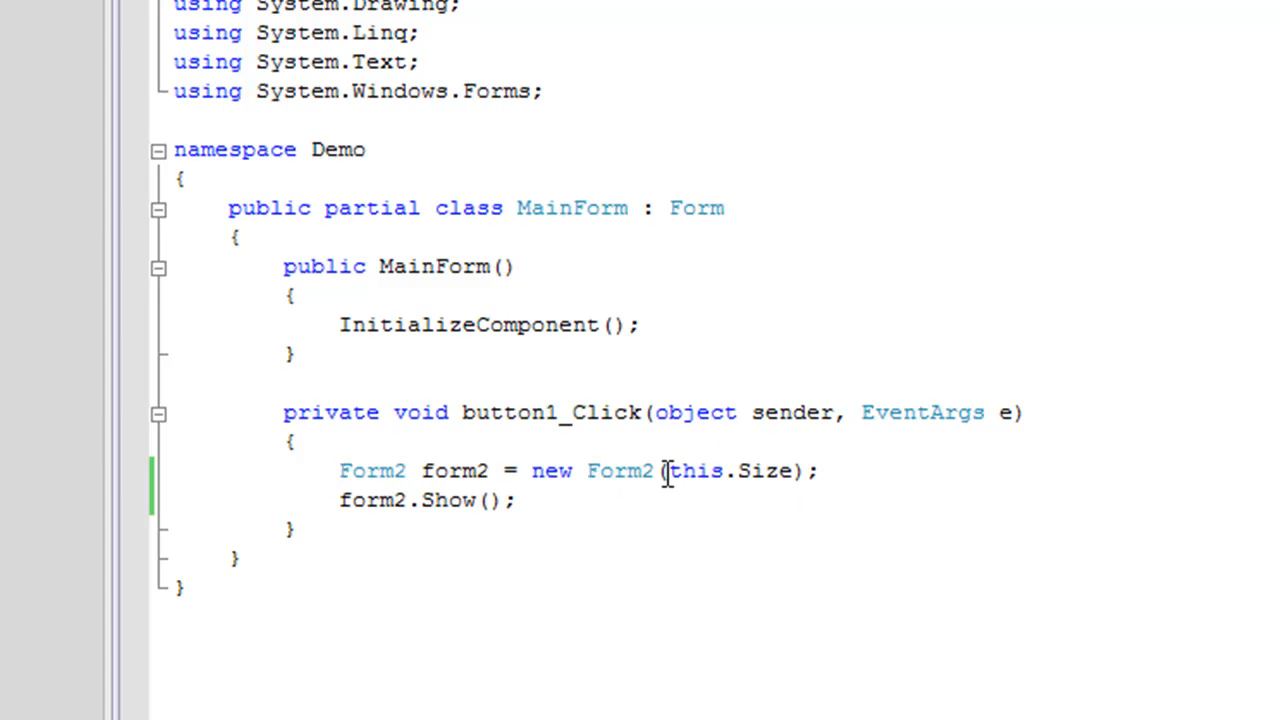
double_click(696, 471)
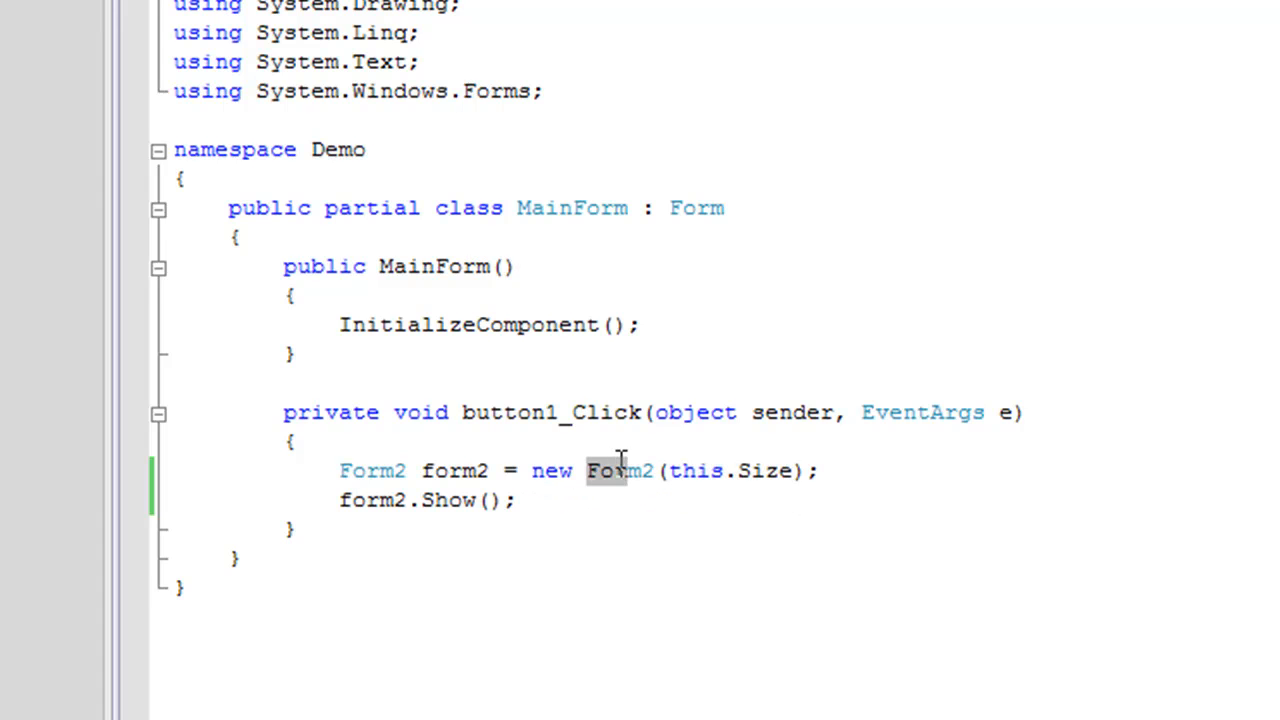
Show Form2's constructor taking Size frm1Size and highlight this.Size = frm1Size
click(708, 471)
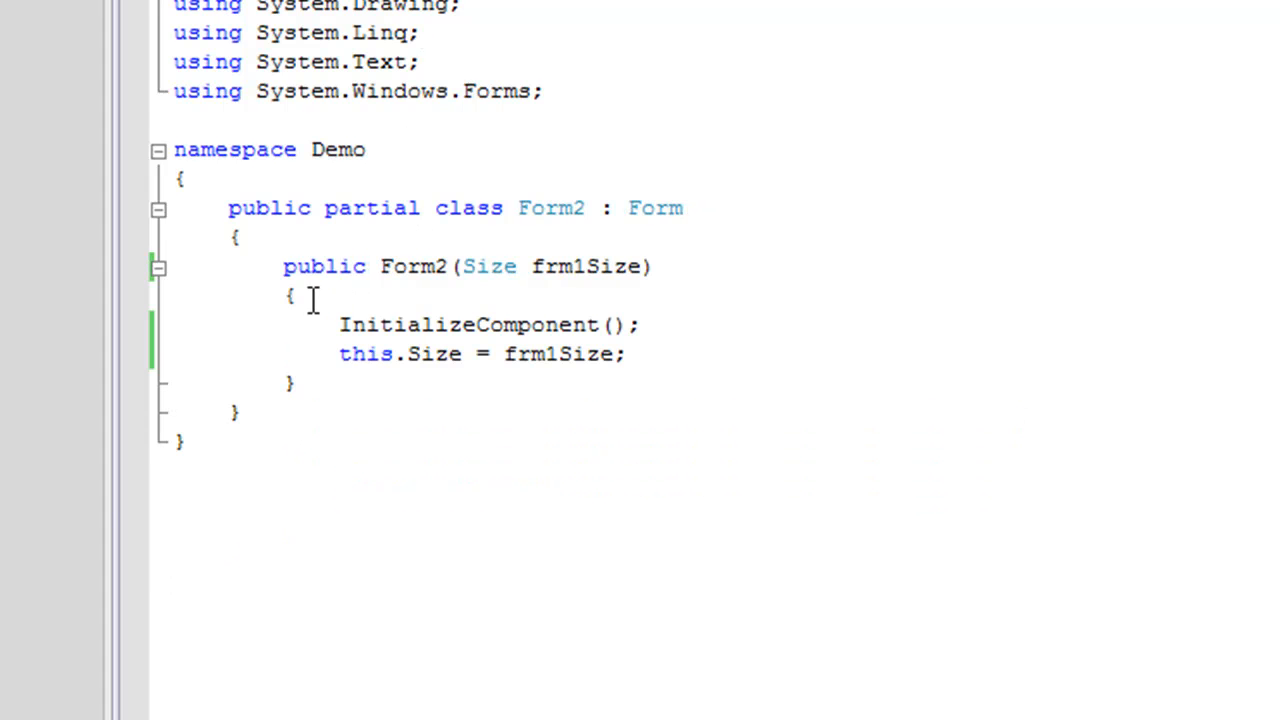
mouse_move(489, 266)
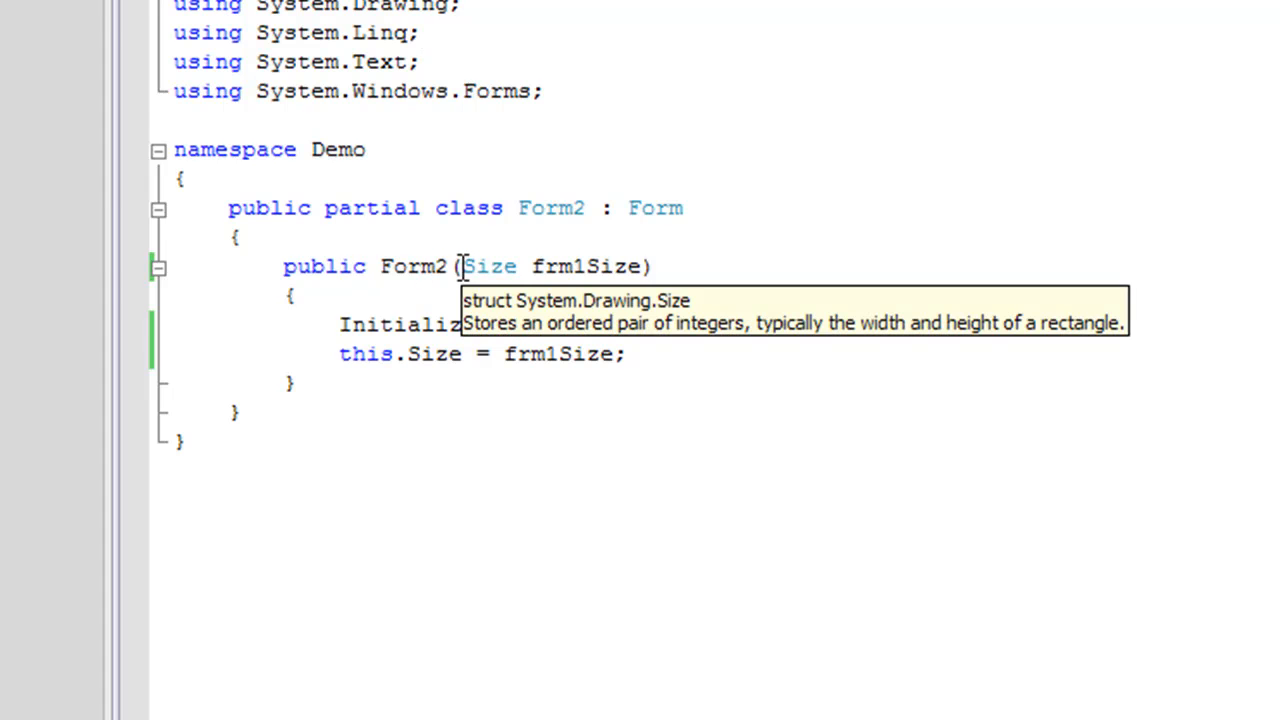
click(424, 32)
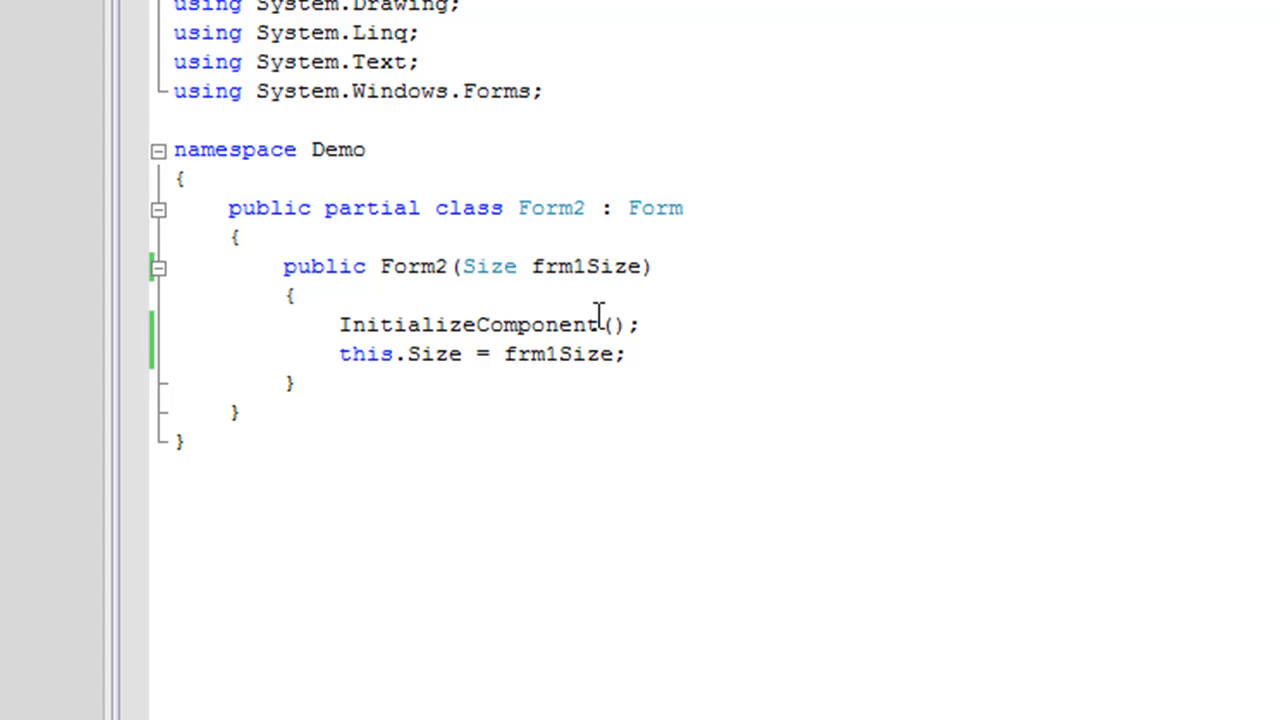
triple_click(480, 353)
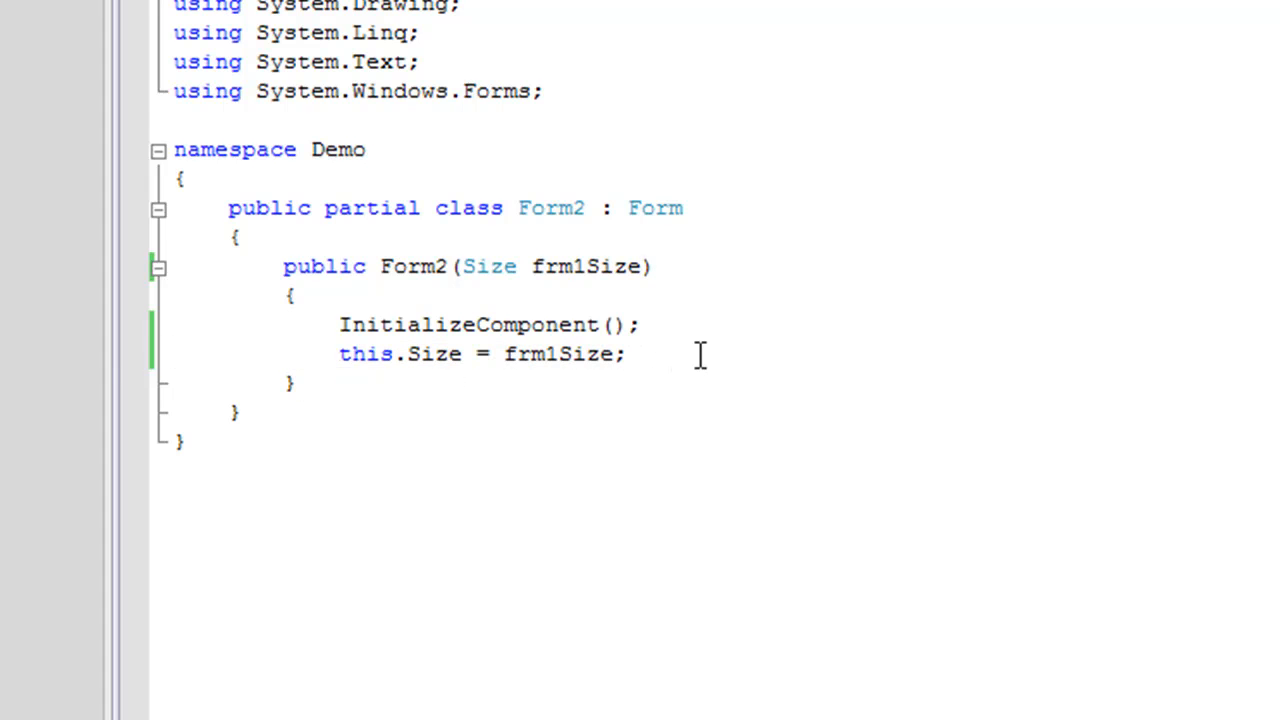
double_click(365, 353)
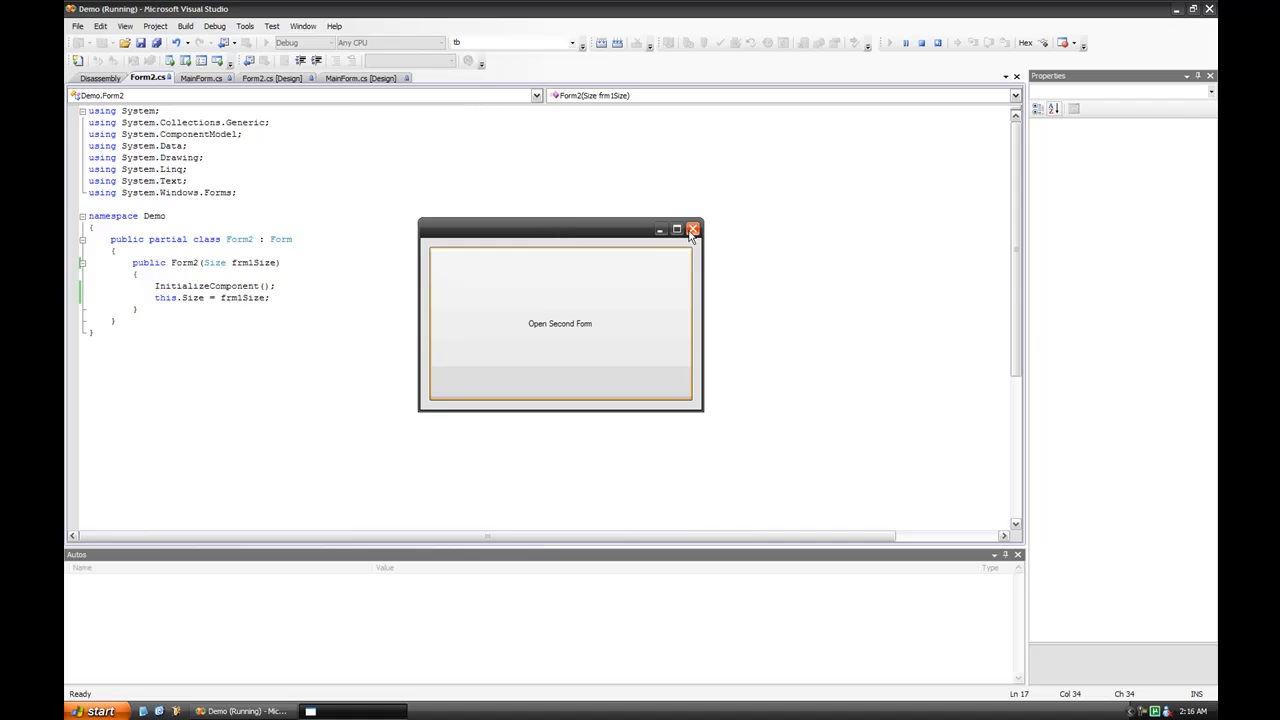
Close the running Demo app with the main form's X button
click(692, 230)
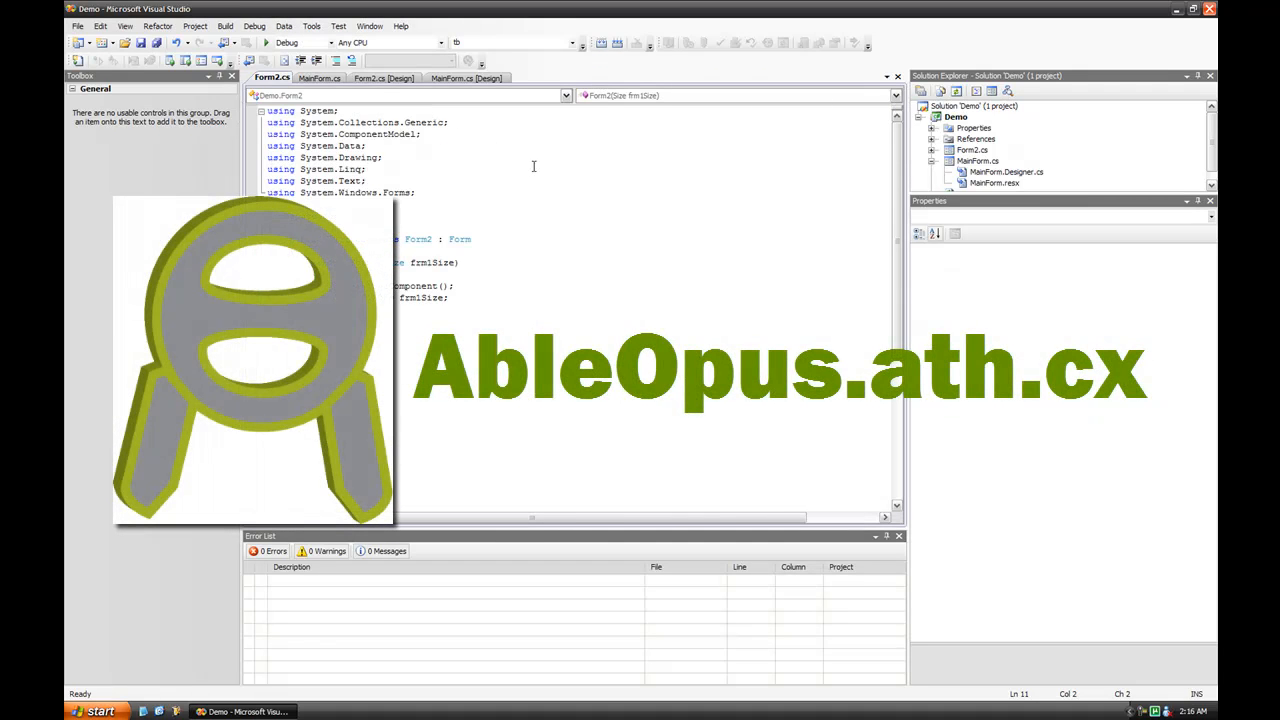
mouse_move(460, 211)
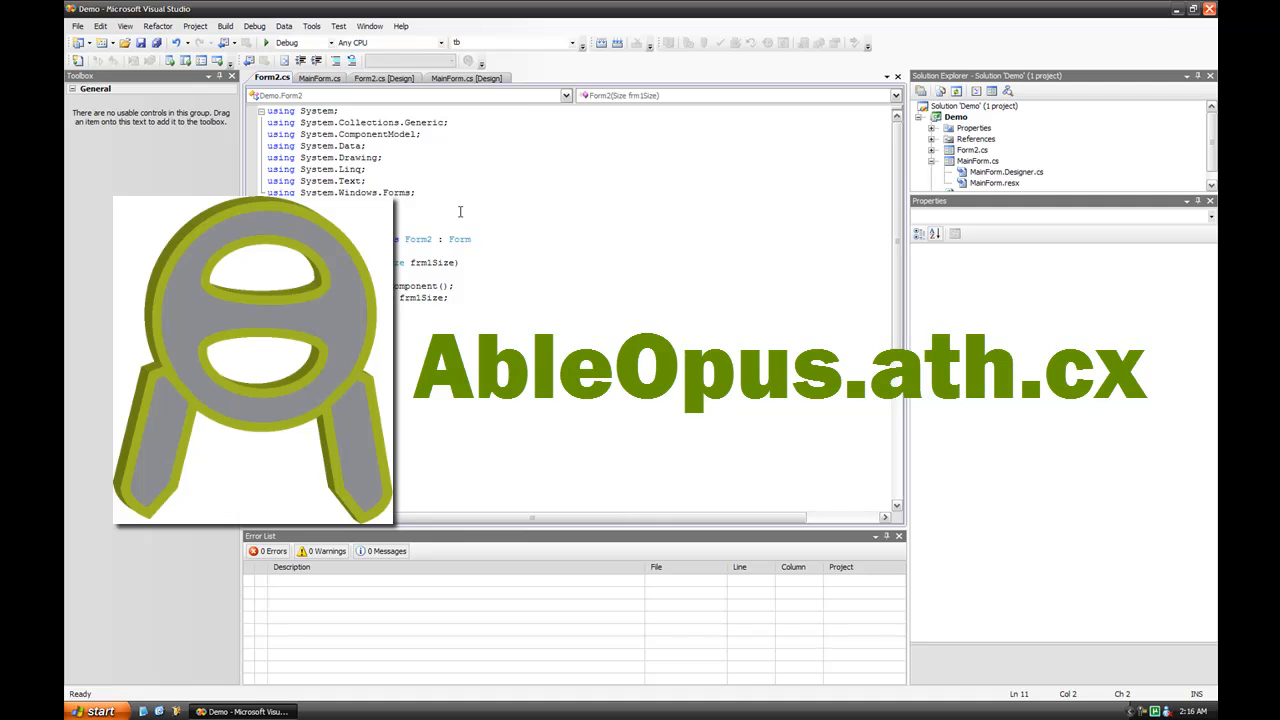